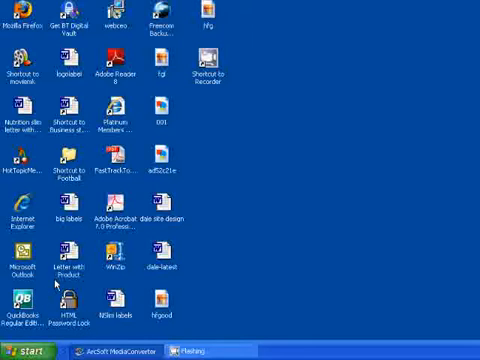
Launch Microsoft FrontPage from its Windows XP desktop shortcut
click(22, 351)
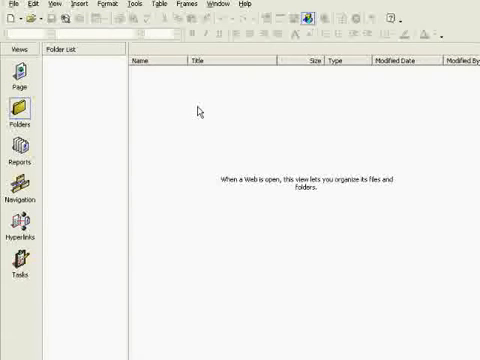
mouse_move(151, 137)
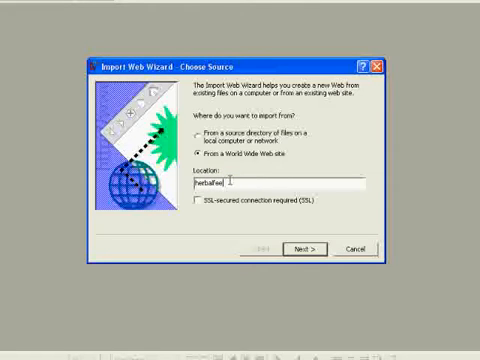
Enter herbalfeelgood.co.uk as the import web site location and continue to download limits
text(good)
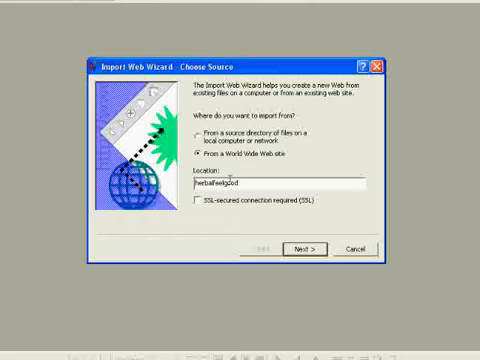
text(.co.uk)
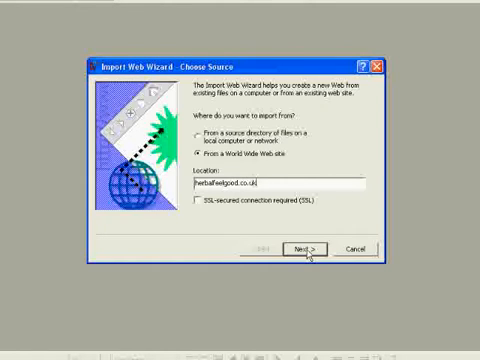
click(305, 248)
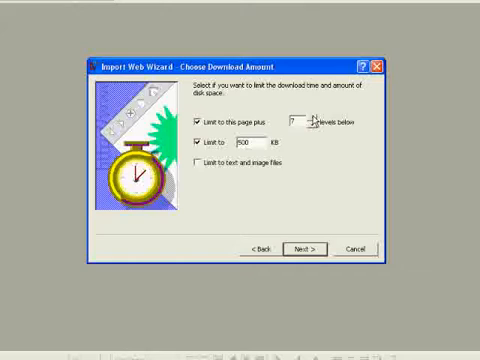
Limit the import to 10 linked levels and 3000 KB, then advance to the final page
click(316, 119)
text(3000)
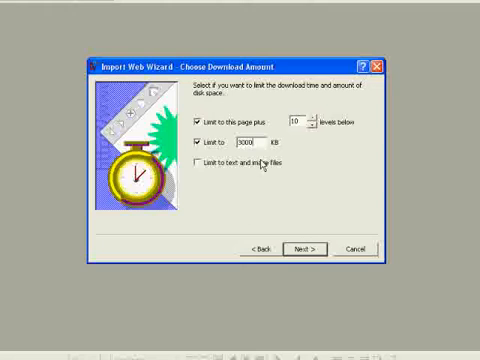
click(305, 248)
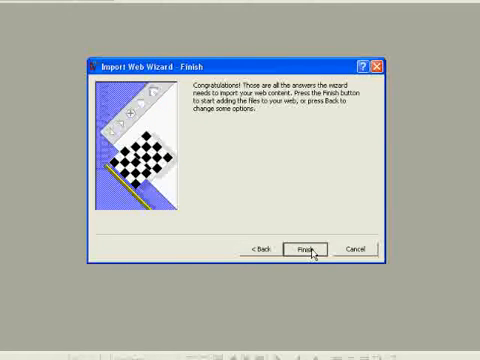
Finish the Import Web Wizard to begin importing the herbalfeelgood.co.uk files
click(310, 247)
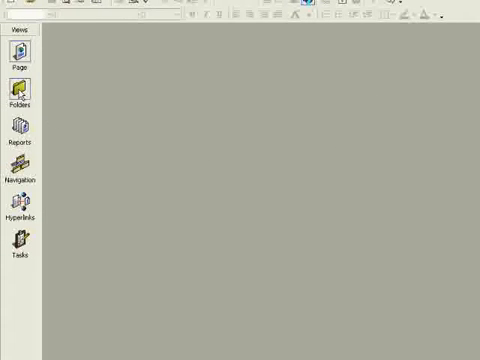
Switch to Page view and scroll through the imported Herbal Feelgood home page
click(17, 97)
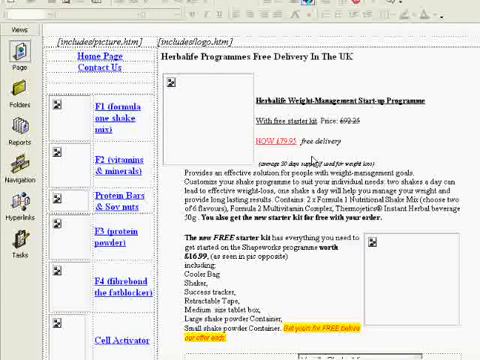
scroll(right, 3)
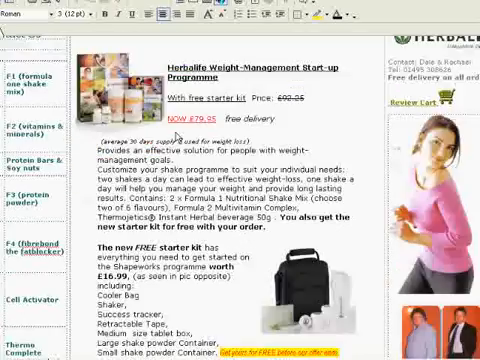
scroll(down, 3)
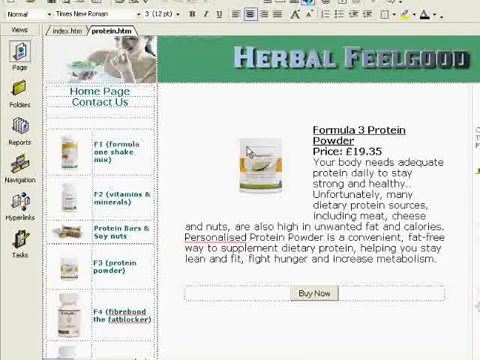
mouse_move(124, 148)
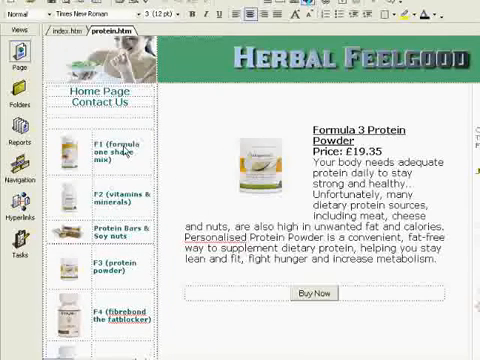